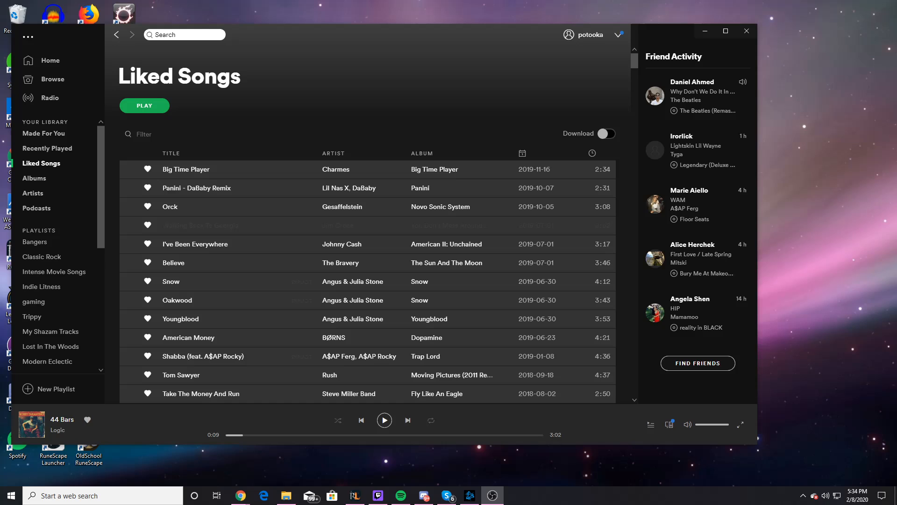
mouse_move(310, 376)
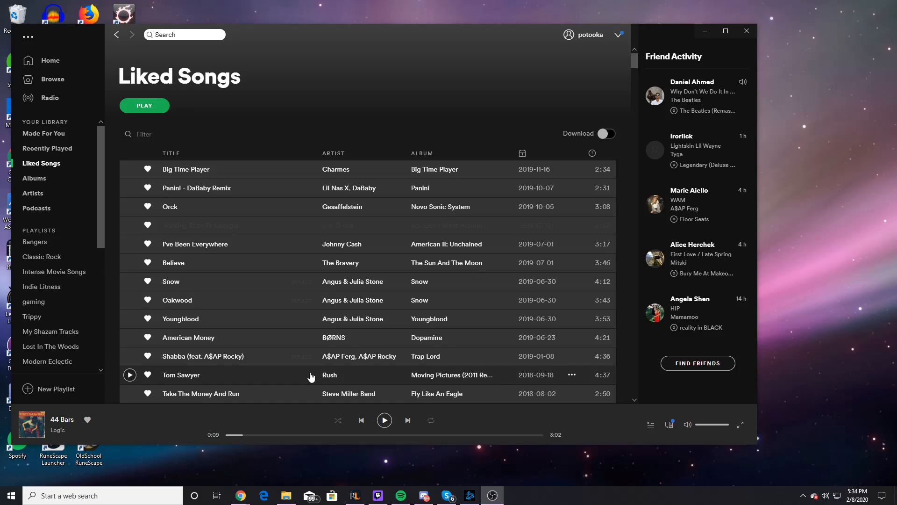
mouse_move(89, 156)
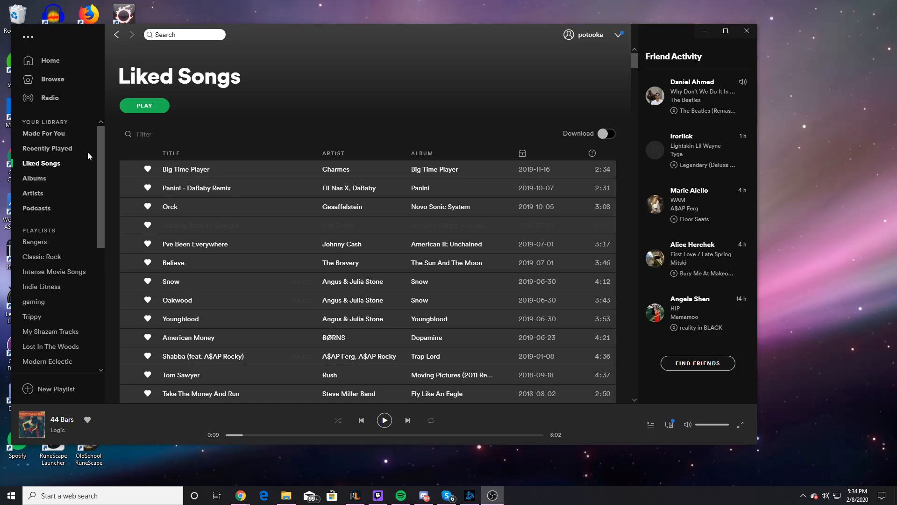
- Start playing Tom Sawyer by Rush from the Liked Songs list
left_click(26, 36)
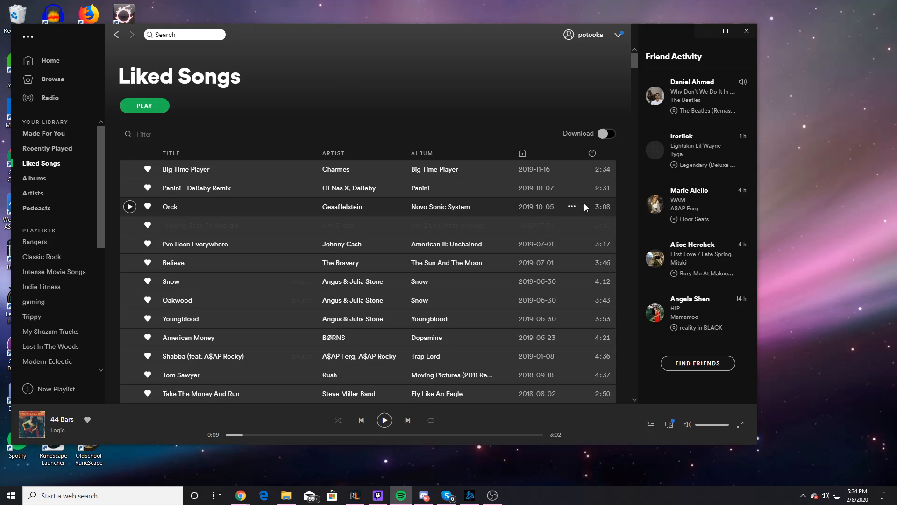
mouse_move(551, 204)
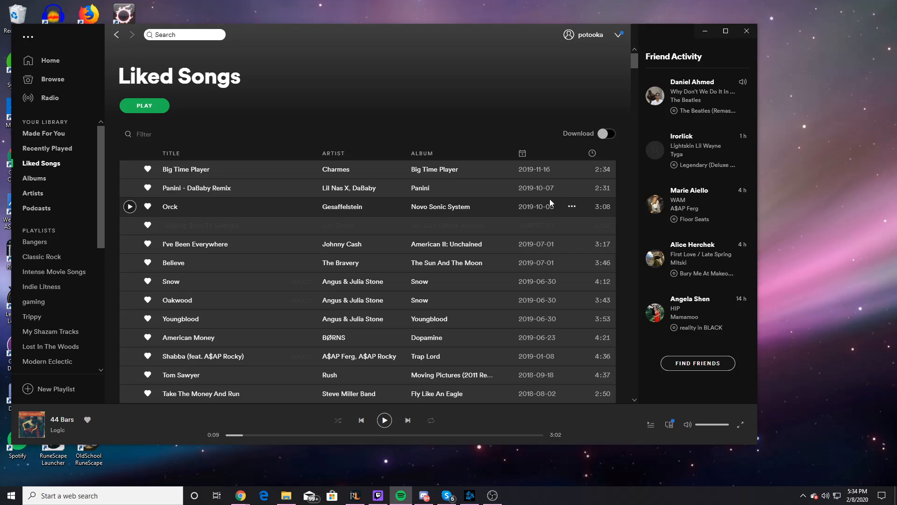
mouse_move(606, 256)
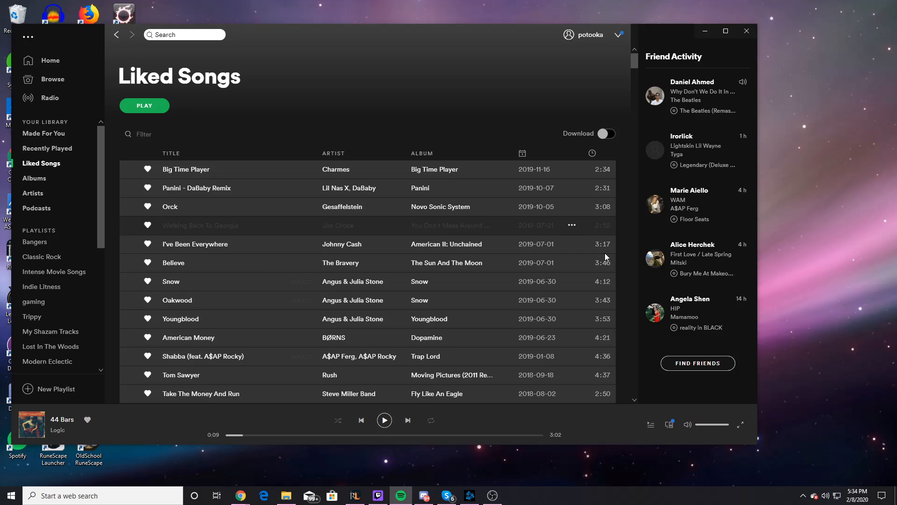
mouse_move(632, 422)
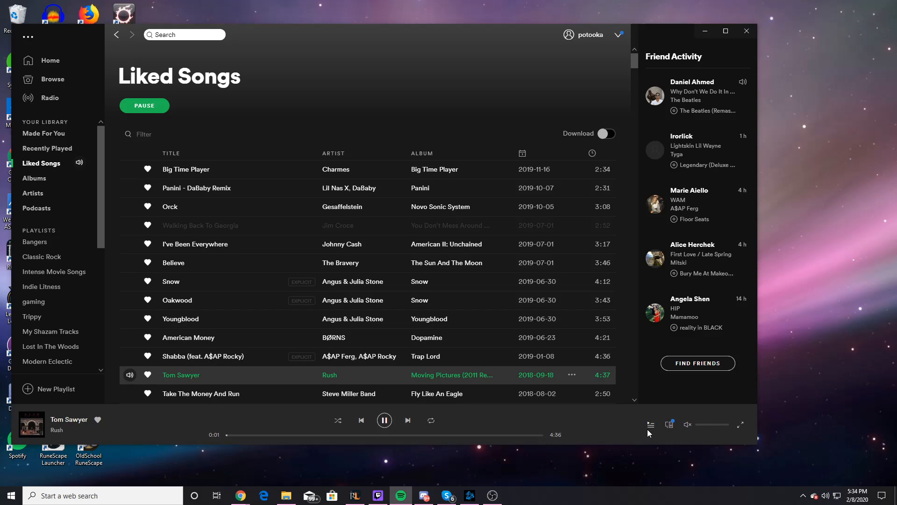
- Show the playback device list with this computer and a PS4 available
left_click(668, 424)
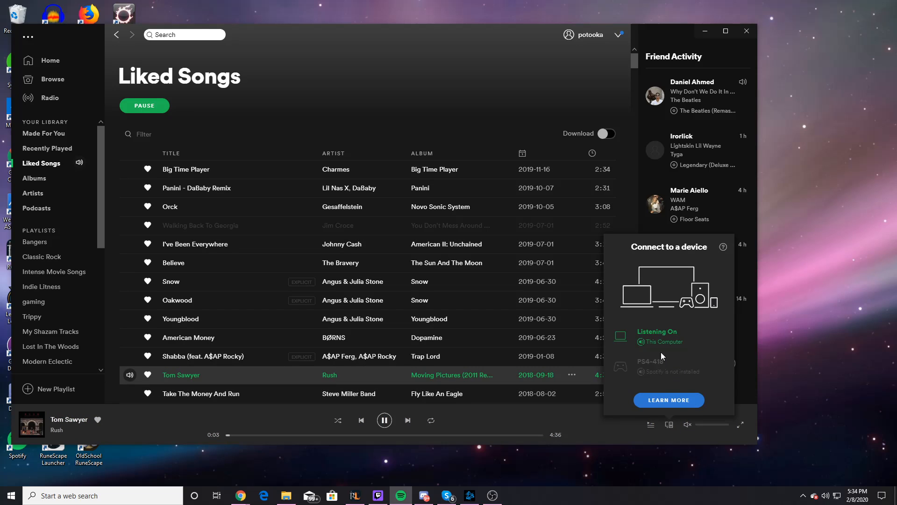
mouse_move(649, 365)
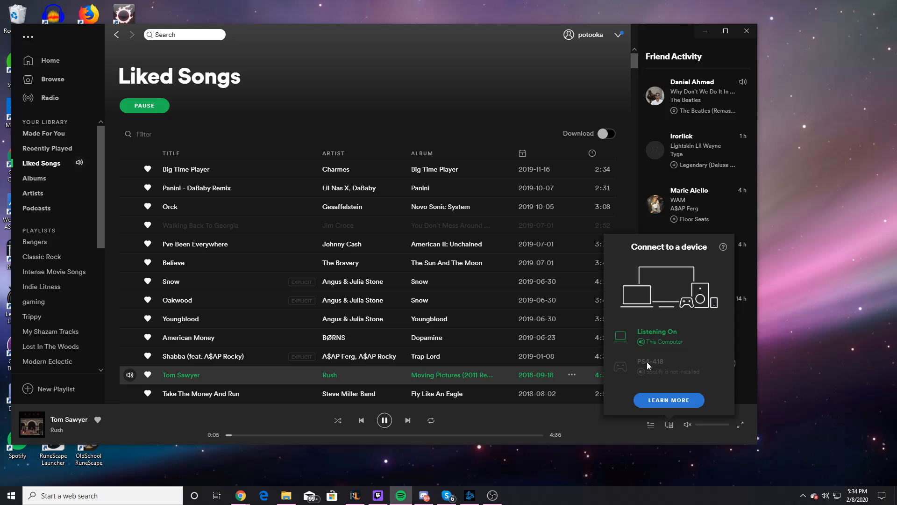
mouse_move(641, 368)
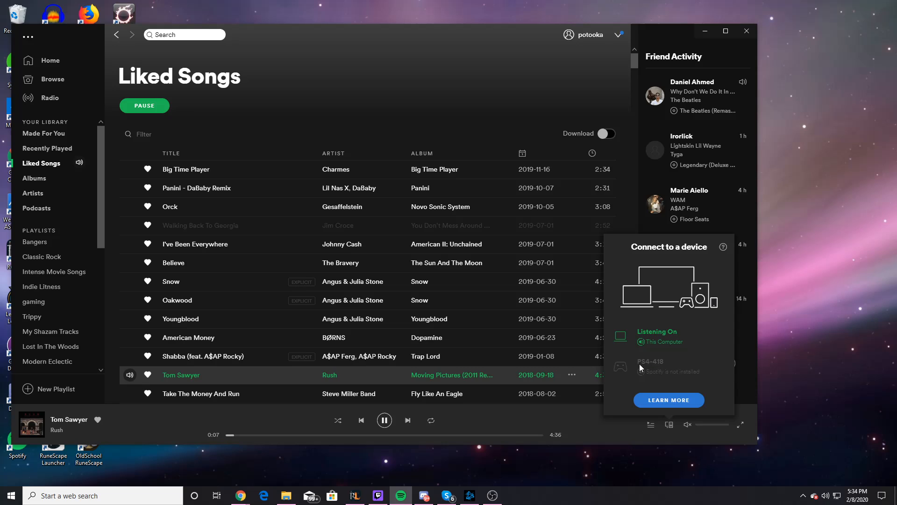
mouse_move(640, 371)
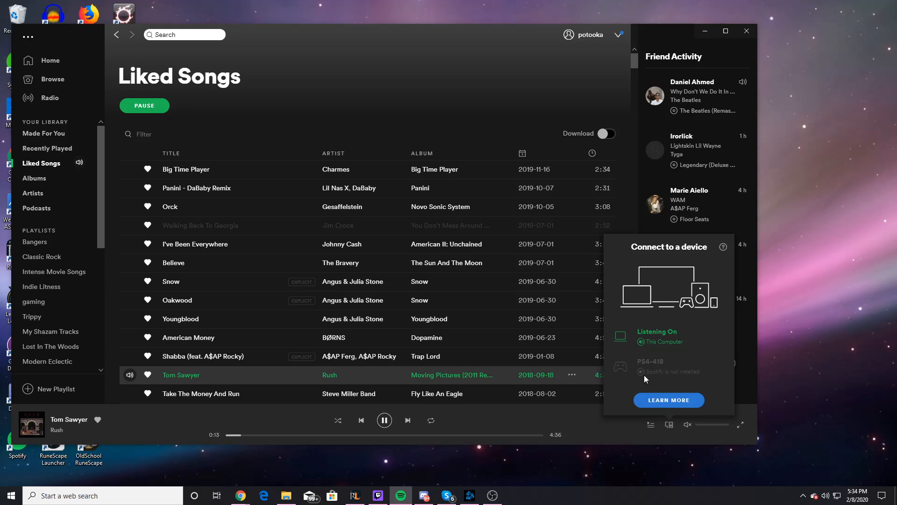
mouse_move(634, 383)
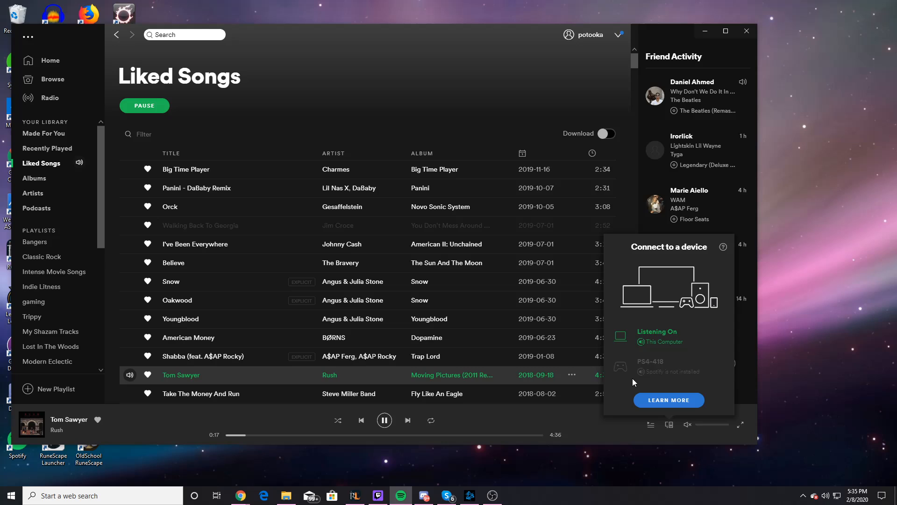
mouse_move(37, 104)
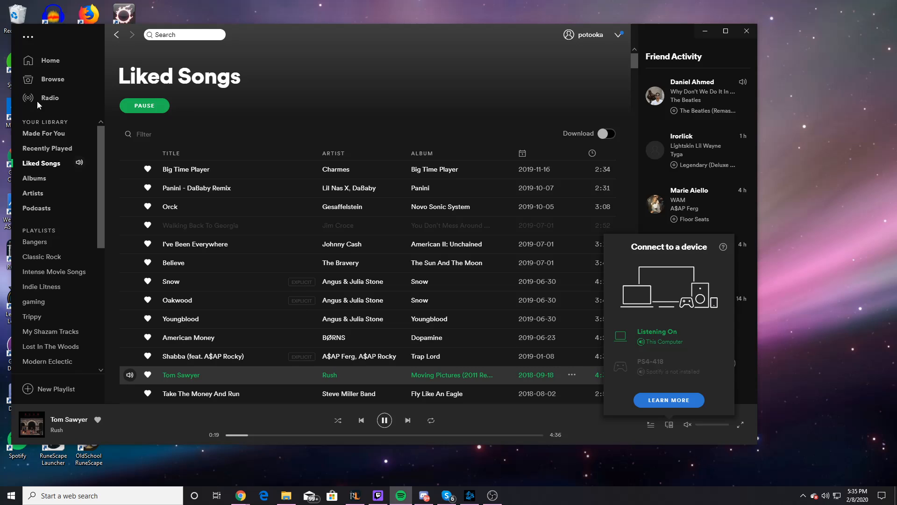
- Switch Spotify to Offline Mode via the File menu while Tom Sawyer keeps playing
left_click(26, 36)
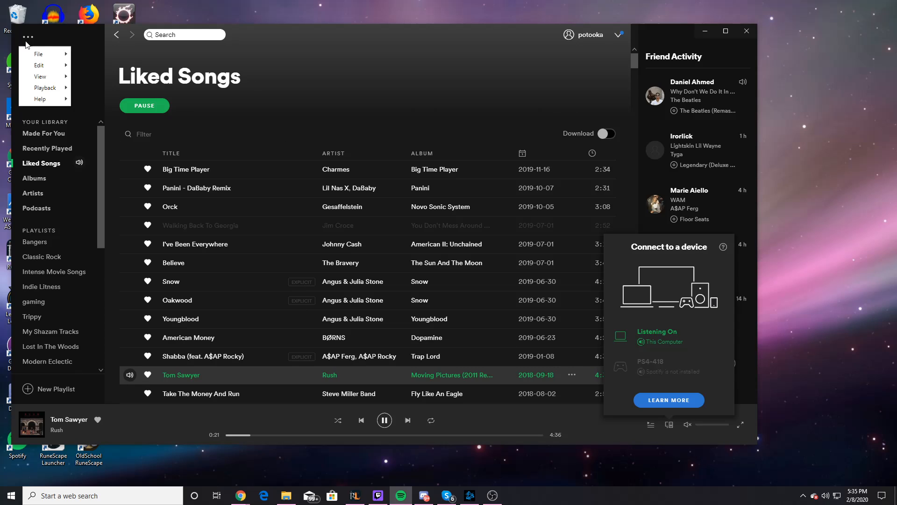
left_click(37, 54)
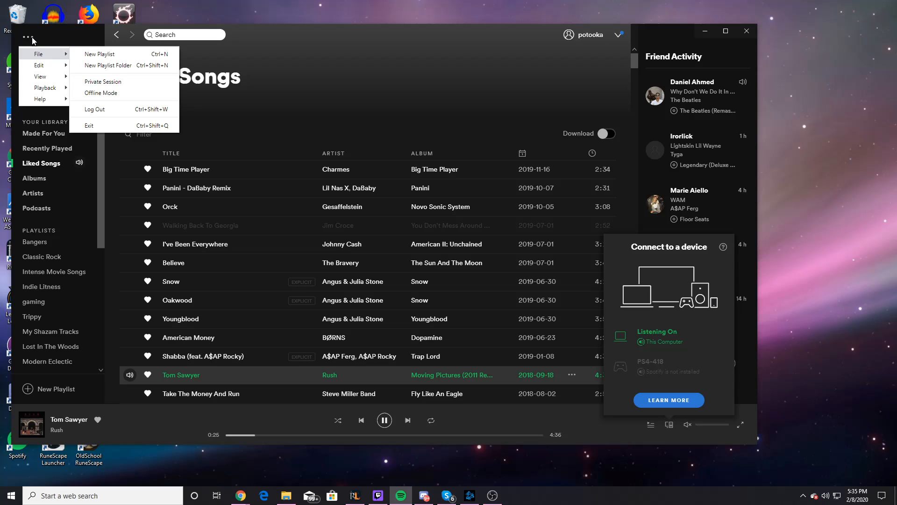
mouse_move(37, 60)
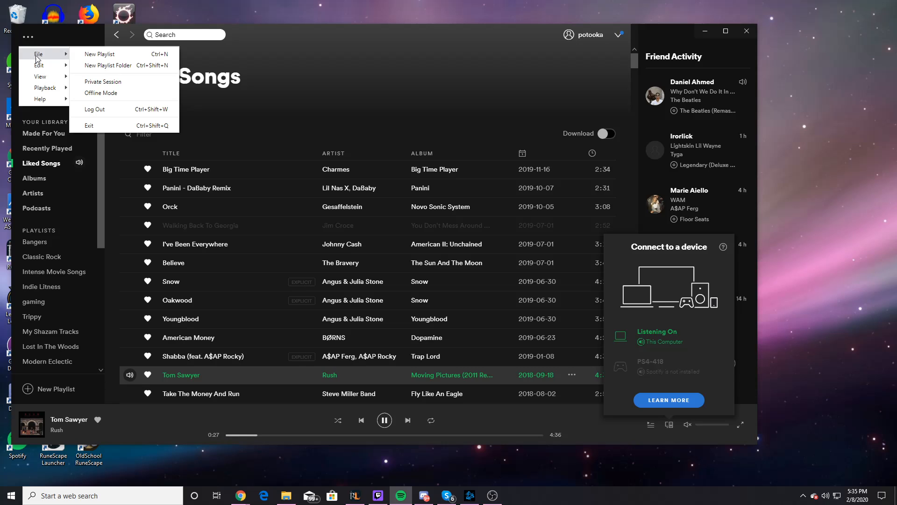
left_click(101, 93)
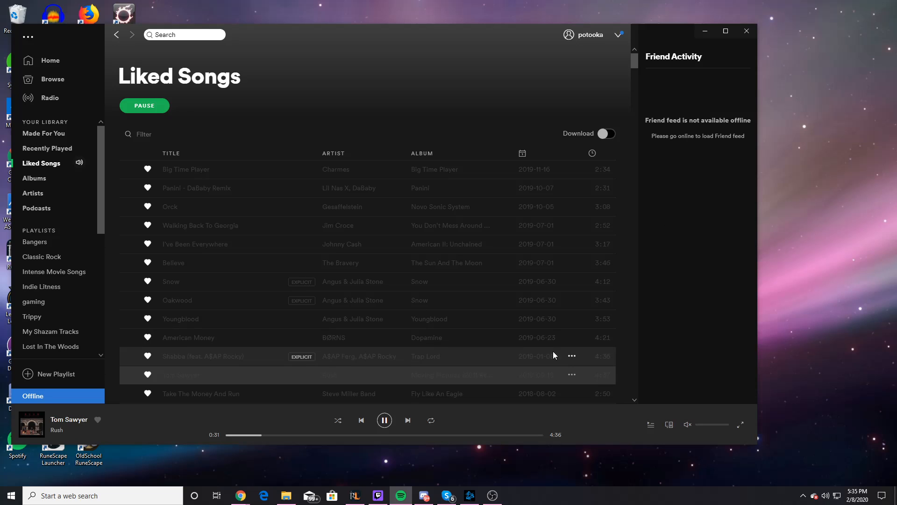
mouse_move(576, 333)
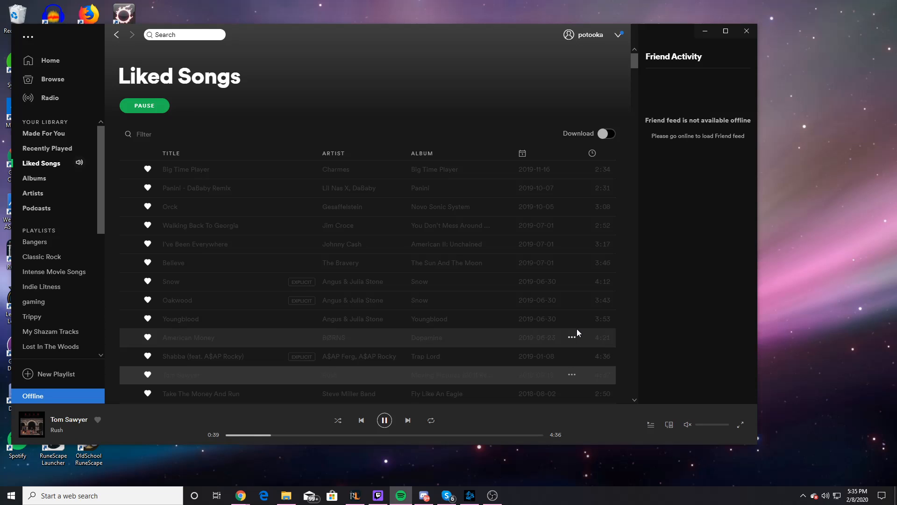
mouse_move(588, 332)
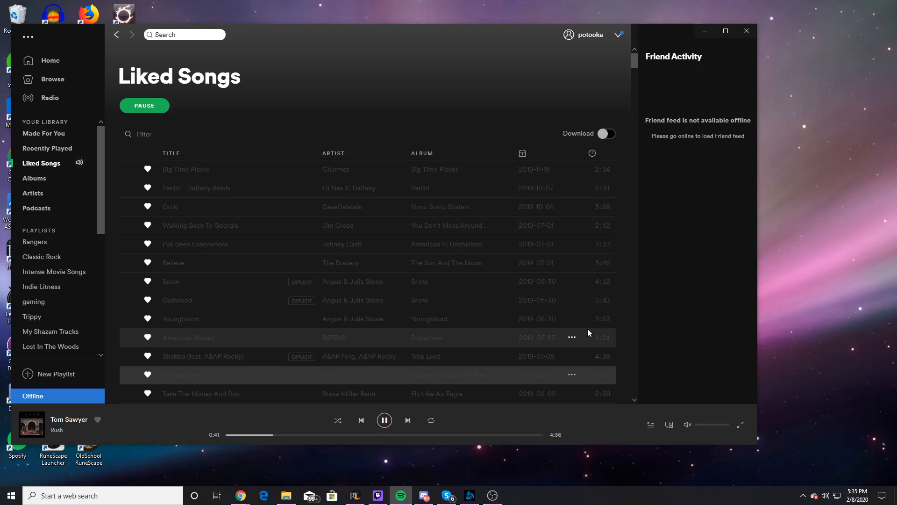
mouse_move(490, 495)
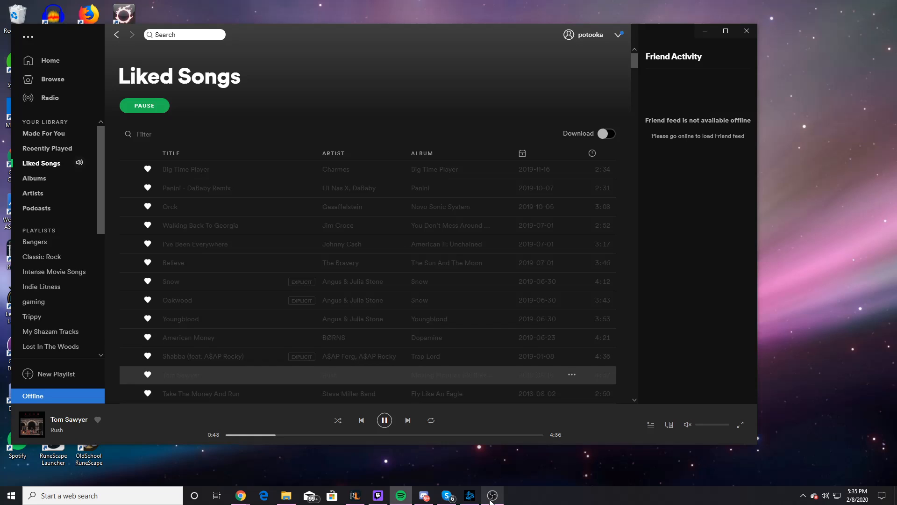